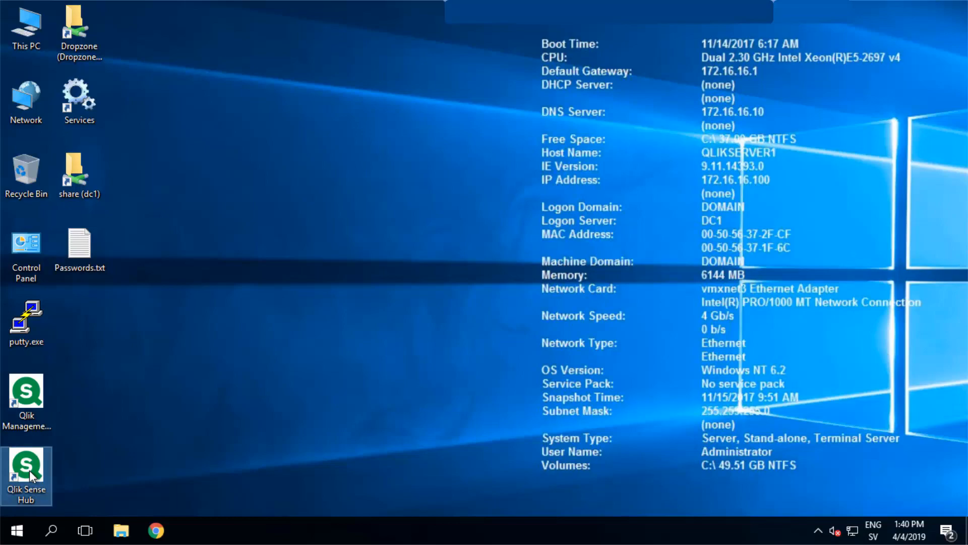
- Launch the Qlik Sense hub from the desktop shortcut and sign in as user1
{"action": "double_click", "coordinate": [26, 470]}
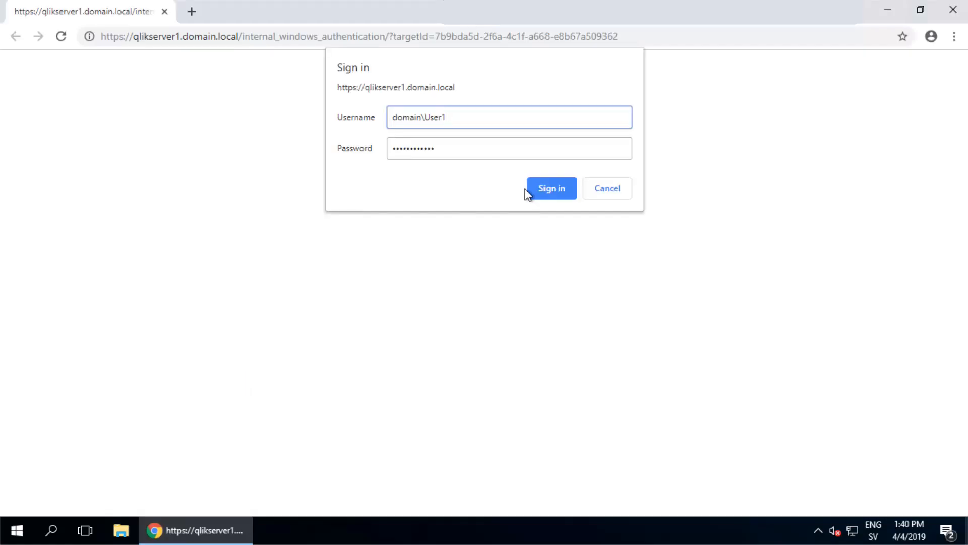
{"action": "left_click", "coordinate": [551, 187]}
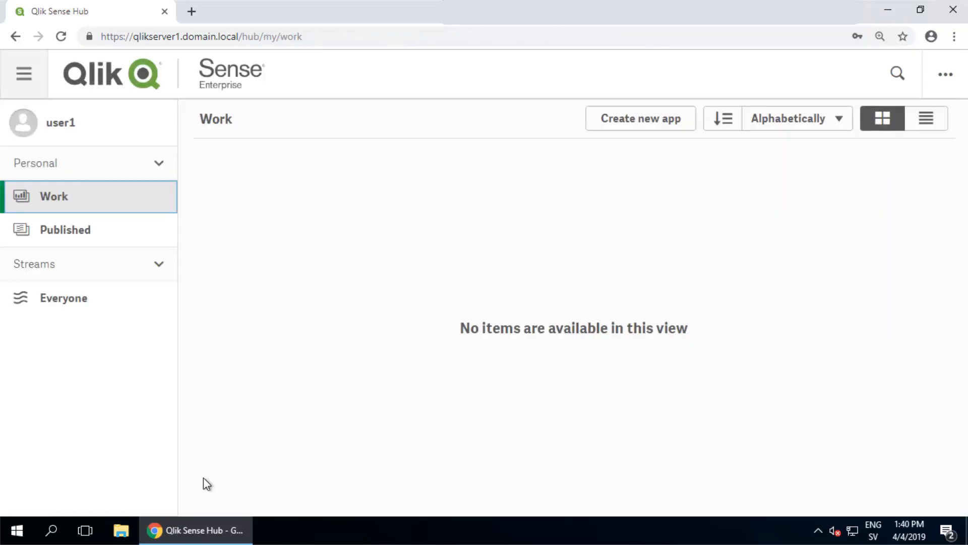
- Open the Basic app from the Everyone stream, then close the no-access-pass error tab
{"action": "left_click", "coordinate": [63, 298]}
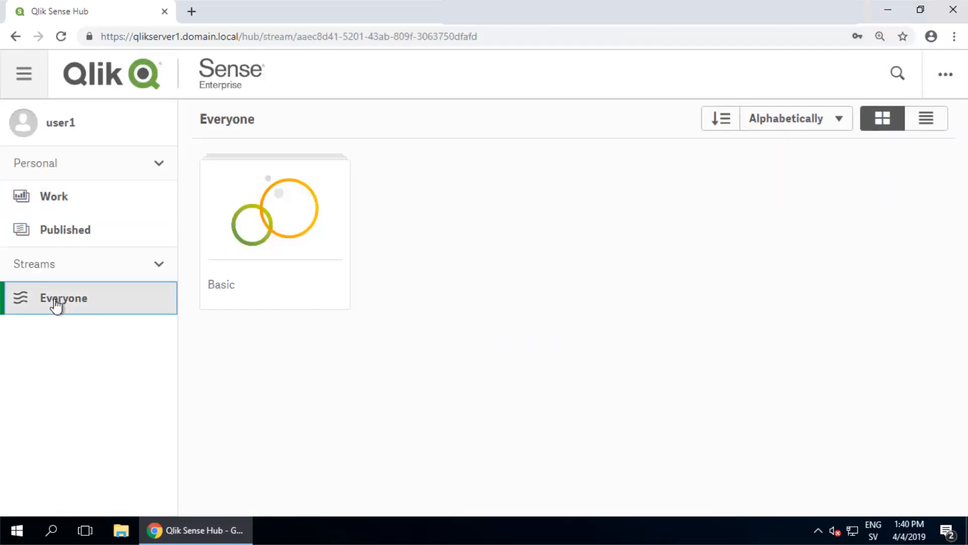
{"action": "double_click", "coordinate": [275, 209]}
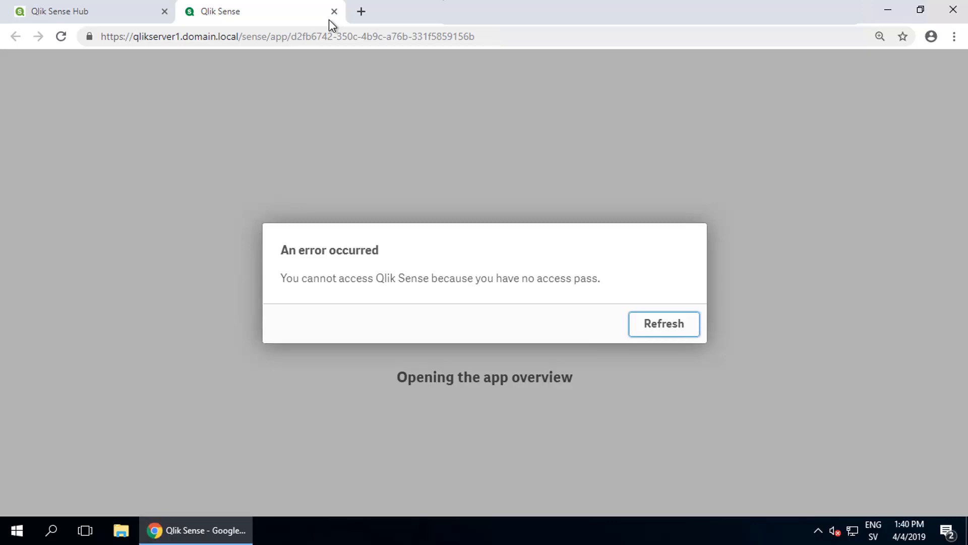
{"action": "left_click", "coordinate": [334, 11]}
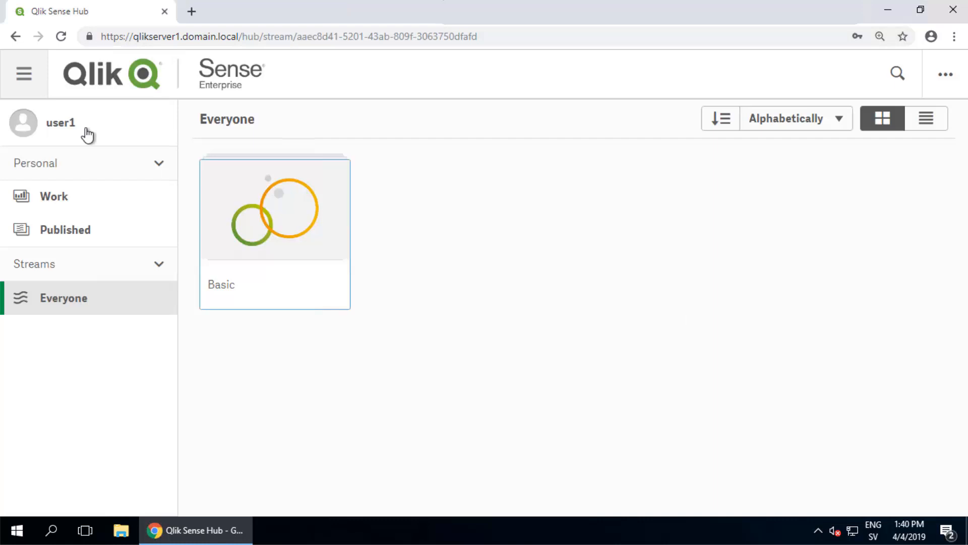
- Log out of user1's account and return to the login page
{"action": "left_click", "coordinate": [60, 122]}
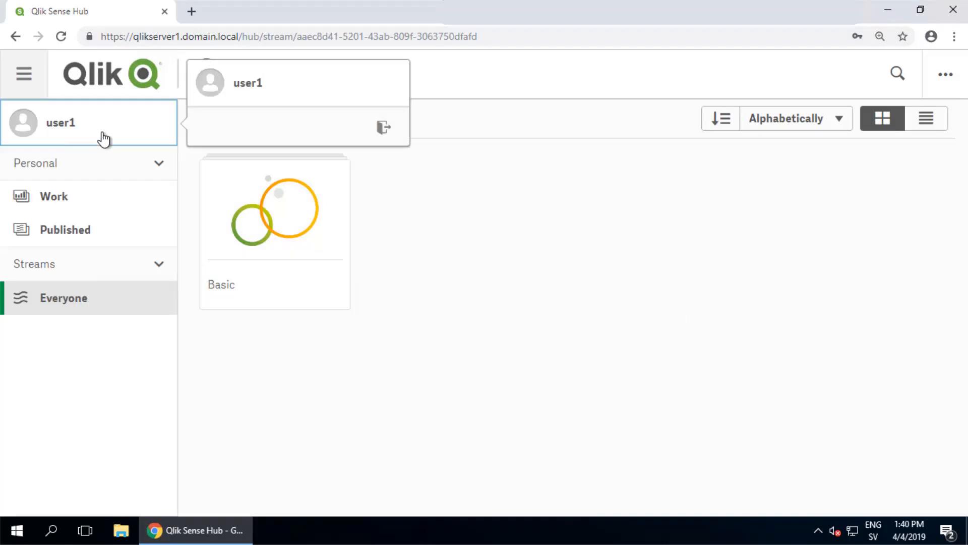
{"action": "mouse_move", "coordinate": [384, 127]}
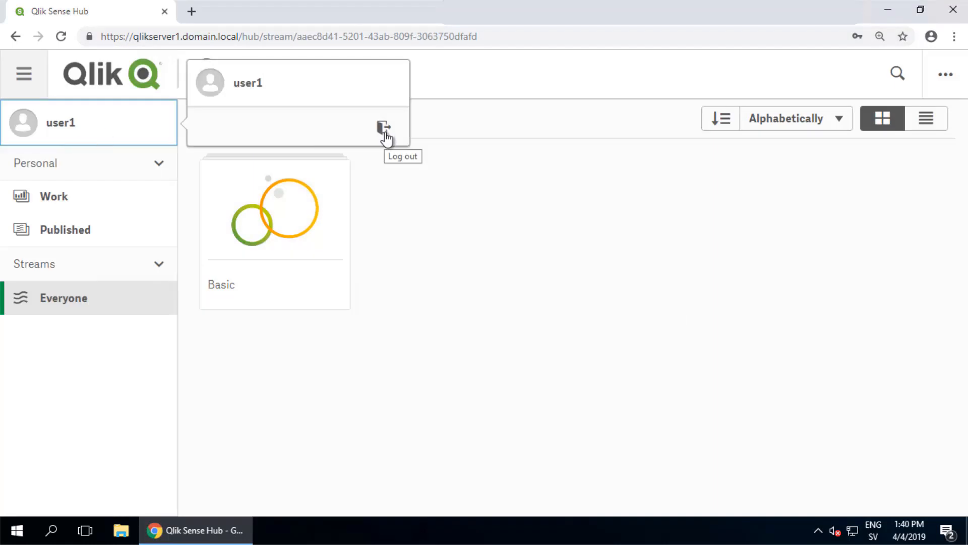
{"action": "left_click", "coordinate": [384, 127]}
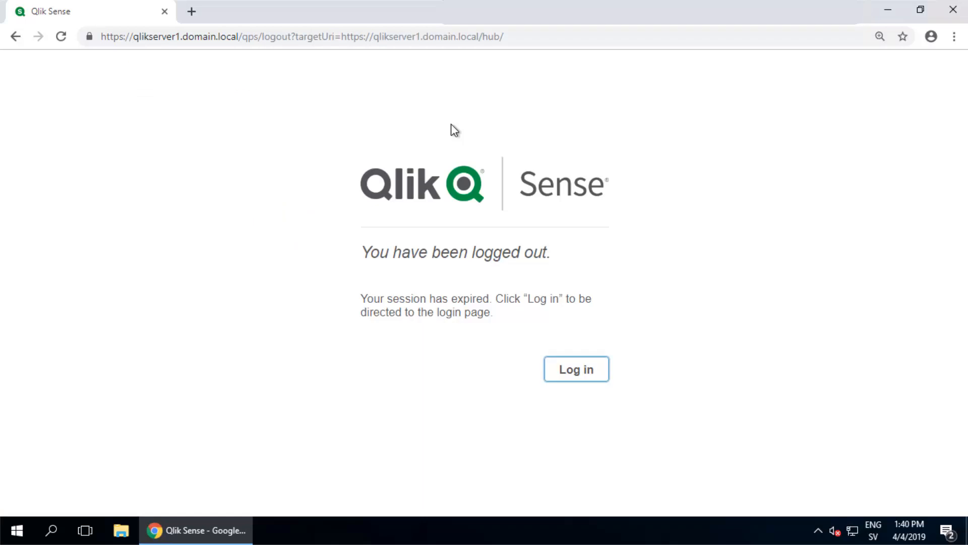
{"action": "mouse_move", "coordinate": [583, 386]}
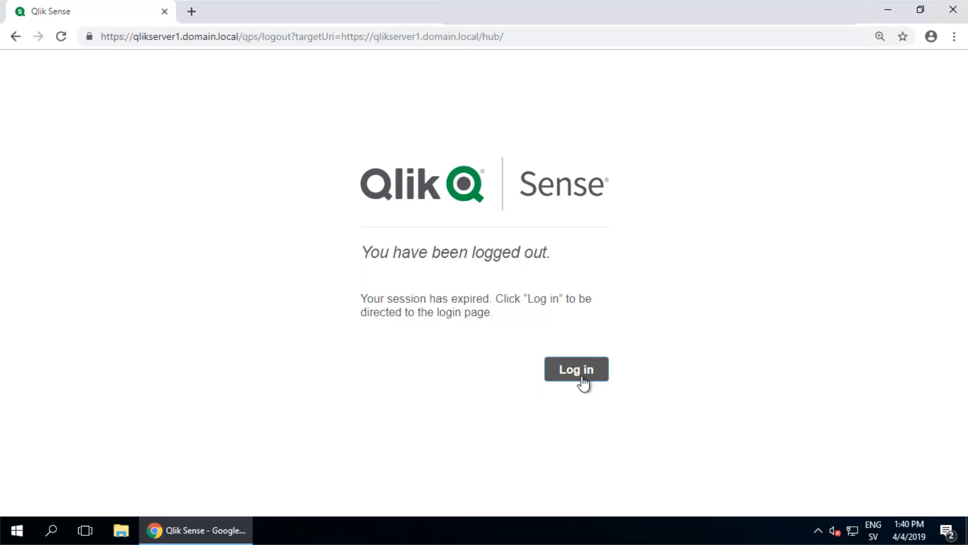
{"action": "left_click", "coordinate": [576, 369]}
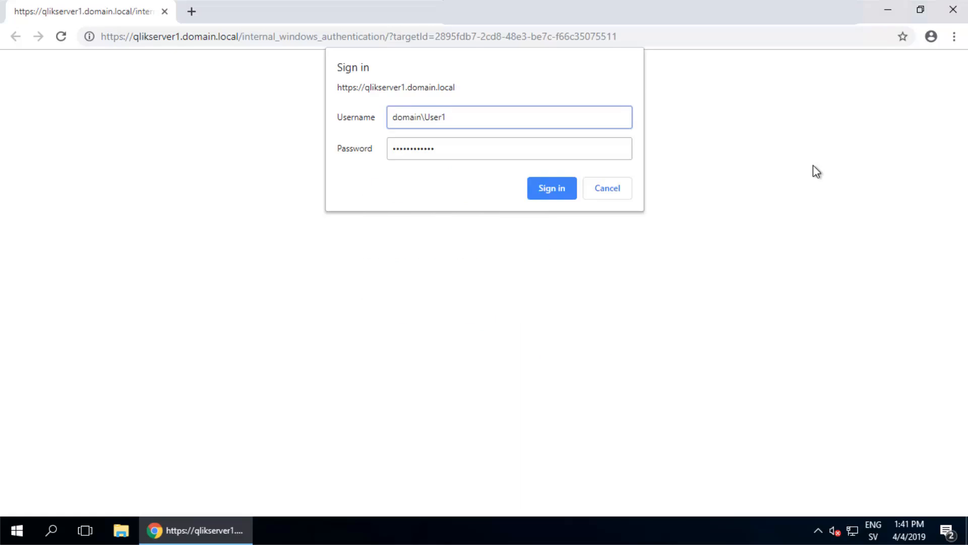
- Sign in again and open the Basic app's My new sheet from the Everyone stream
{"action": "left_click", "coordinate": [550, 187]}
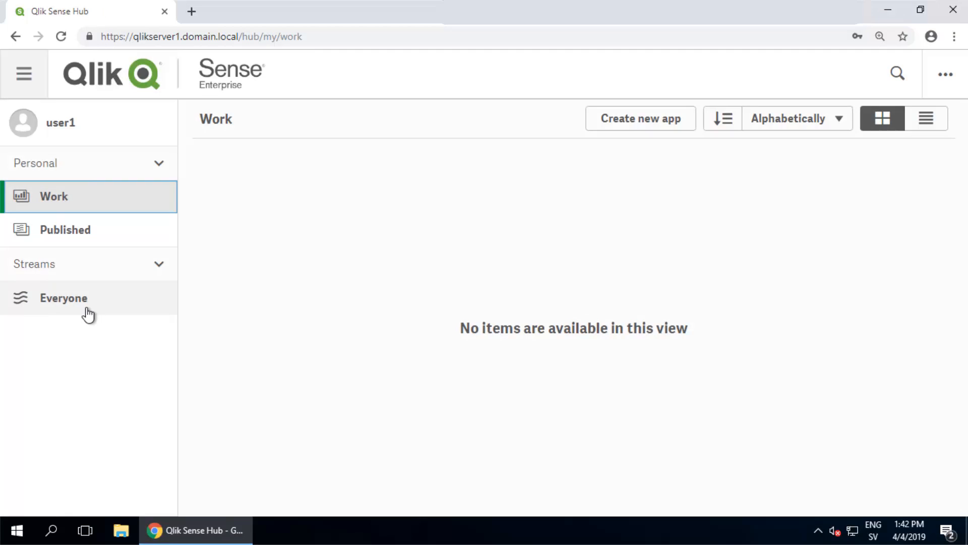
{"action": "left_click", "coordinate": [64, 298]}
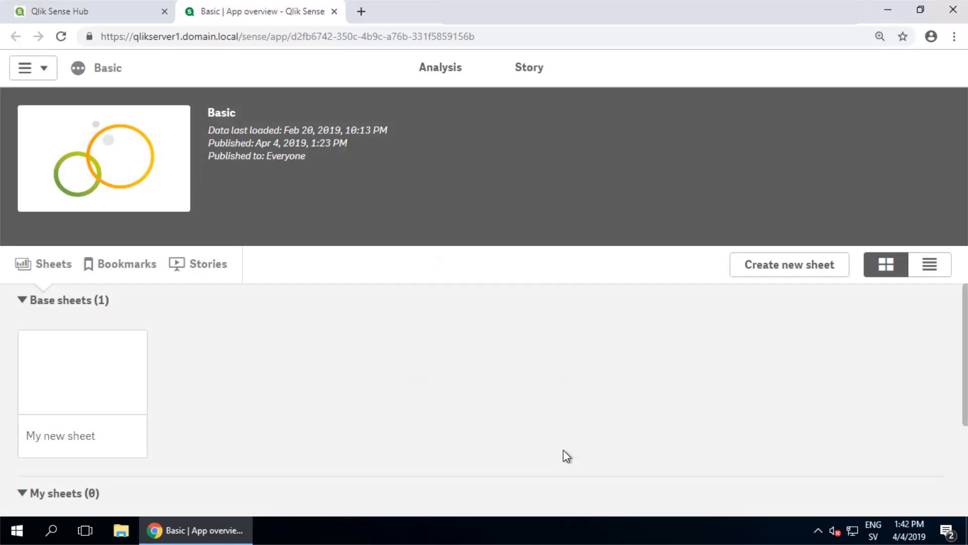
{"action": "double_click", "coordinate": [83, 372]}
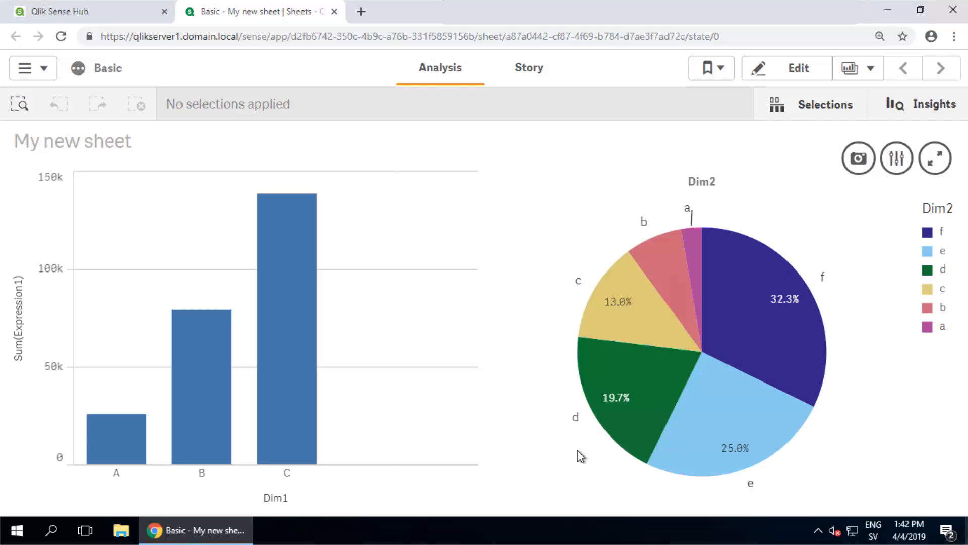
{"action": "mouse_move", "coordinate": [931, 451]}
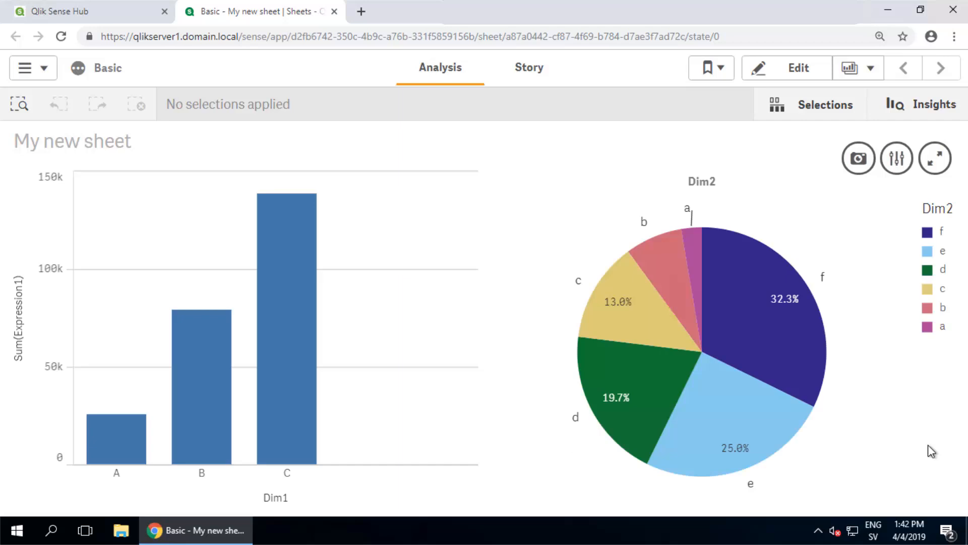
{"action": "mouse_move", "coordinate": [935, 104]}
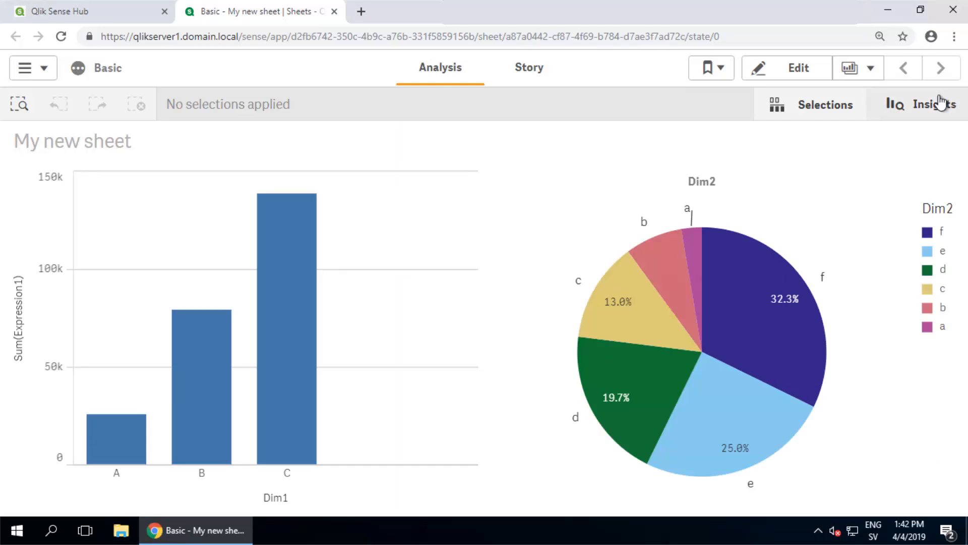
{"action": "mouse_move", "coordinate": [963, 17]}
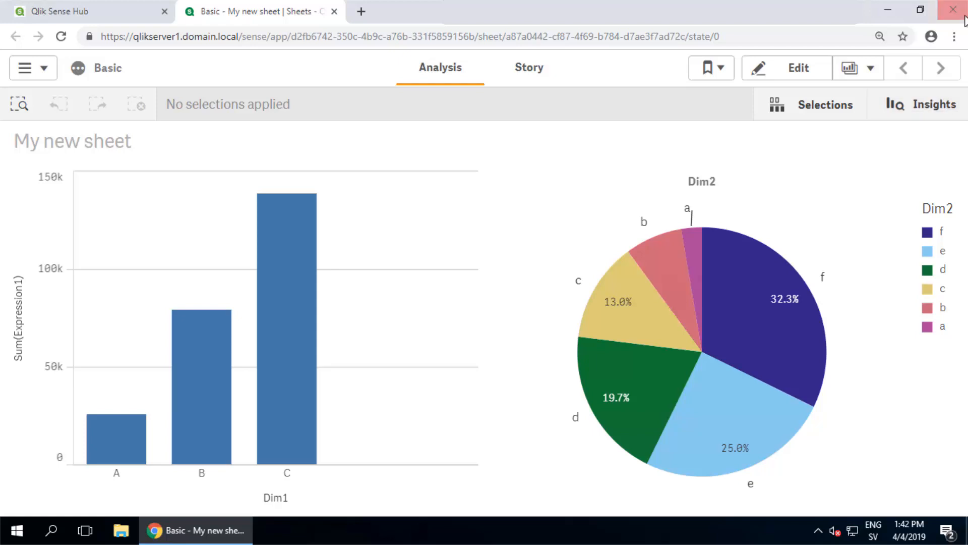